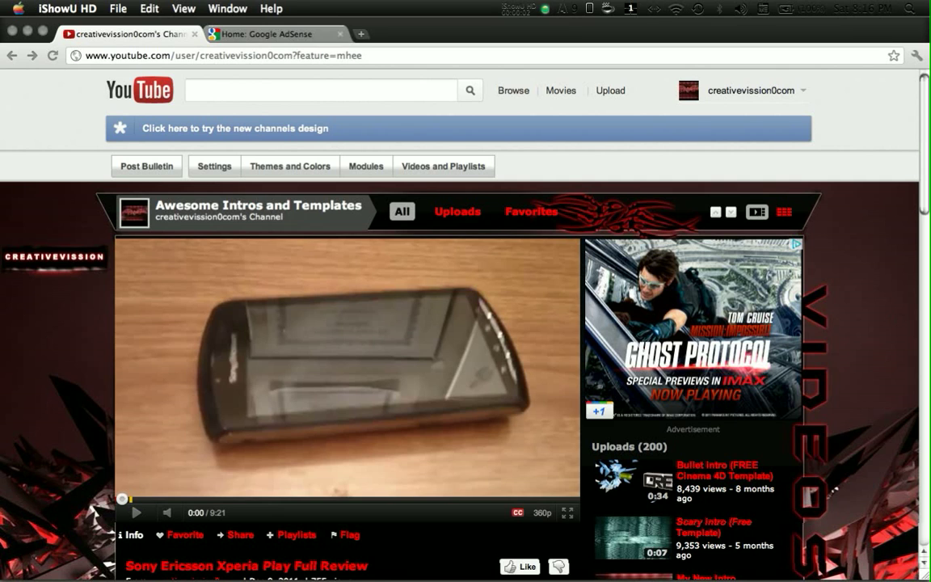
- Scroll down the YouTube channel page before moving to the After Effects project
scroll("down", 3)
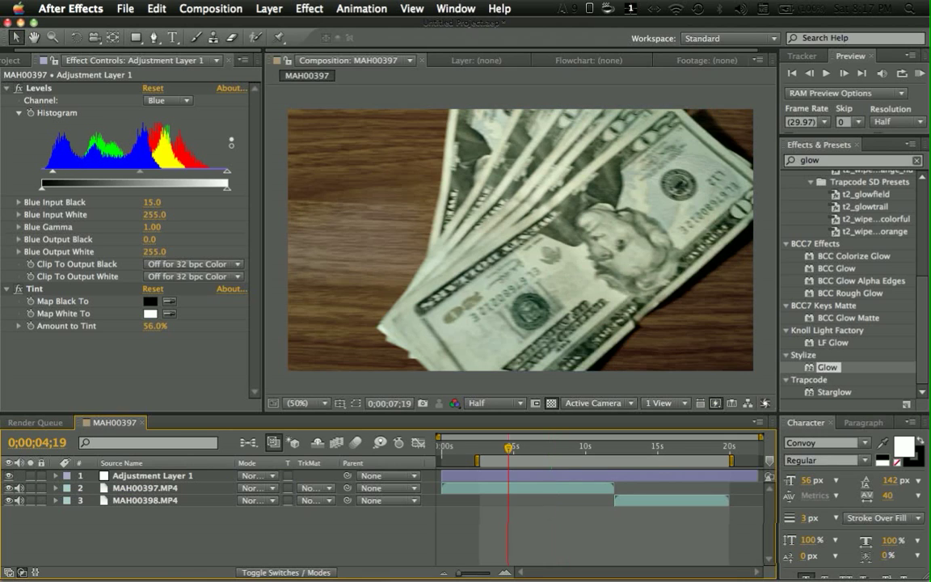
left_click(586, 445)
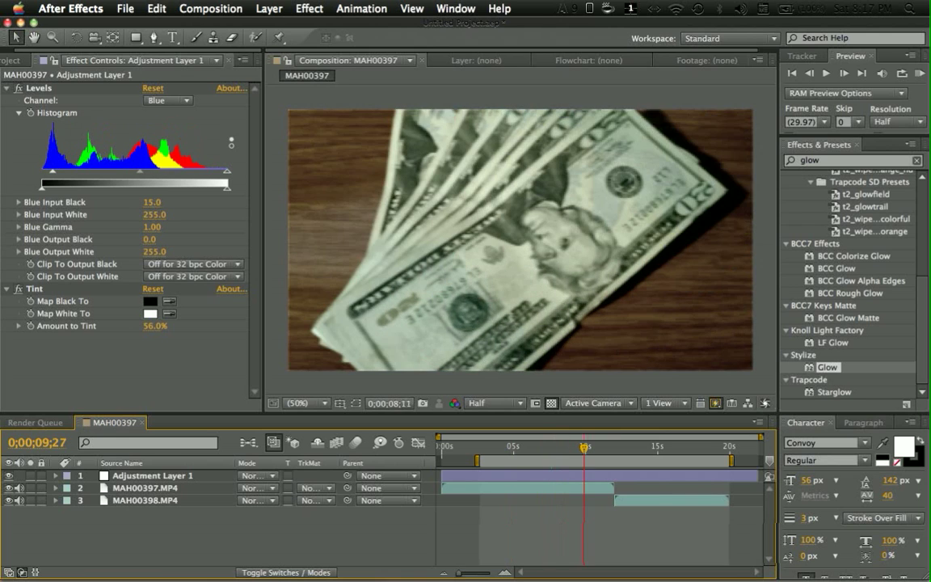
left_click_drag(585, 446, 678, 446)
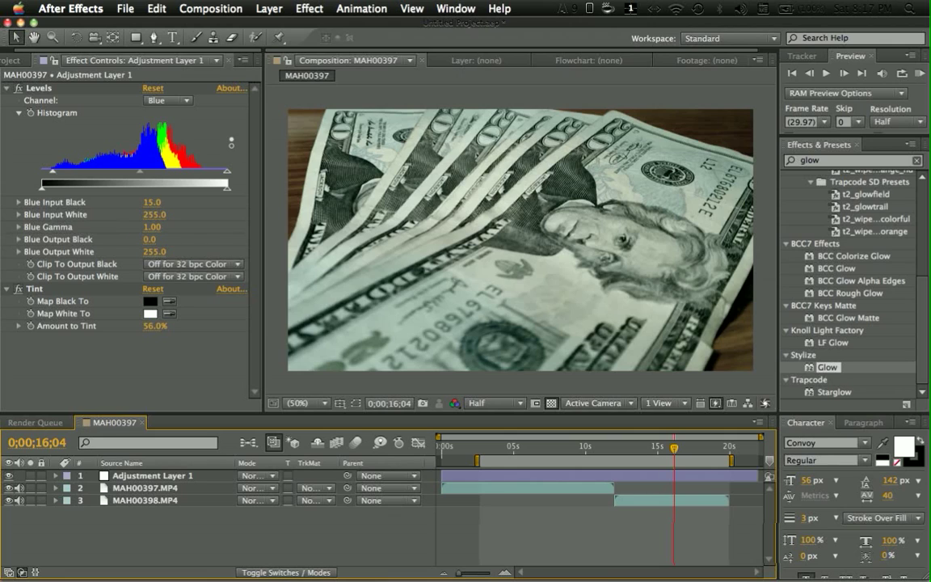
- Create composition MAH00398 from the MAH00397 composition's context menu in the Project panel
left_click(19, 60)
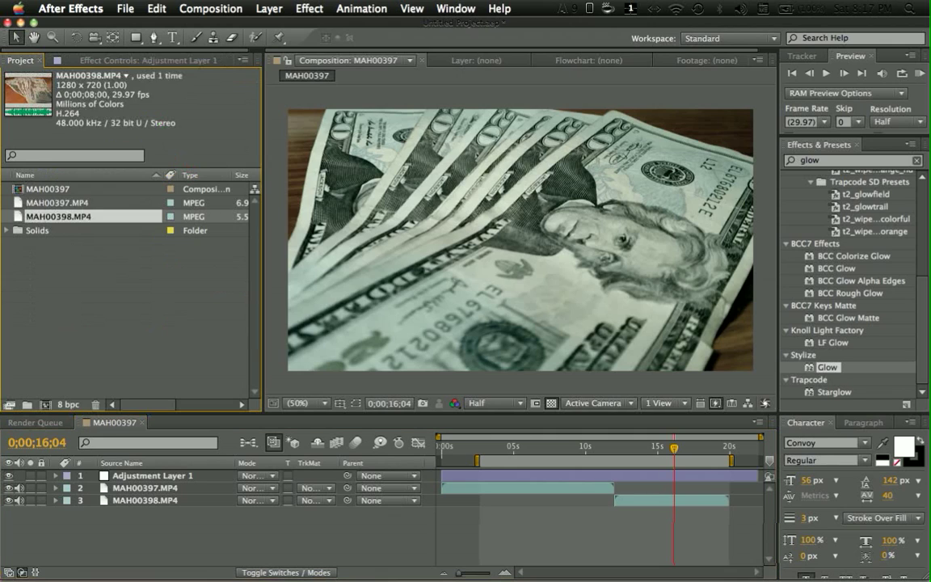
left_click(48, 189)
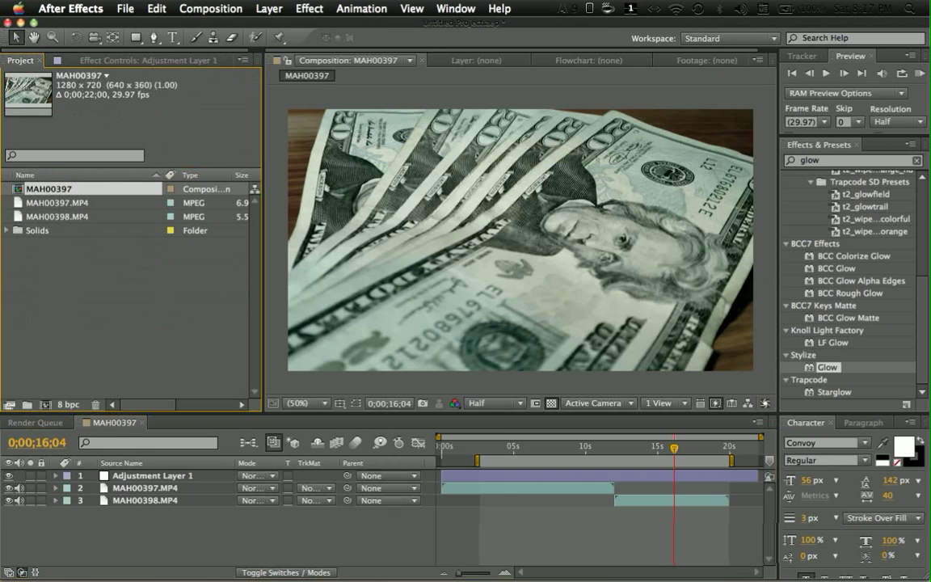
right_click(48, 189)
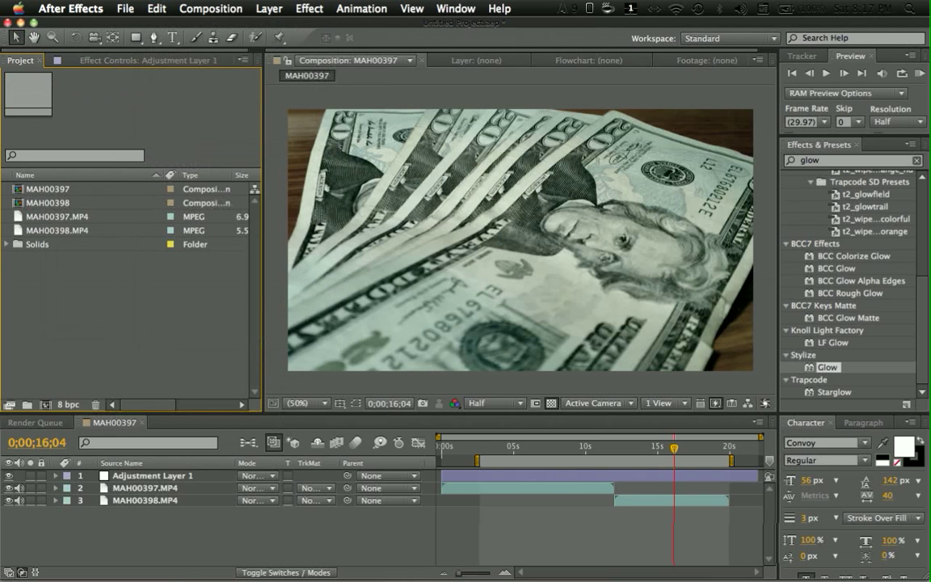
left_click(48, 197)
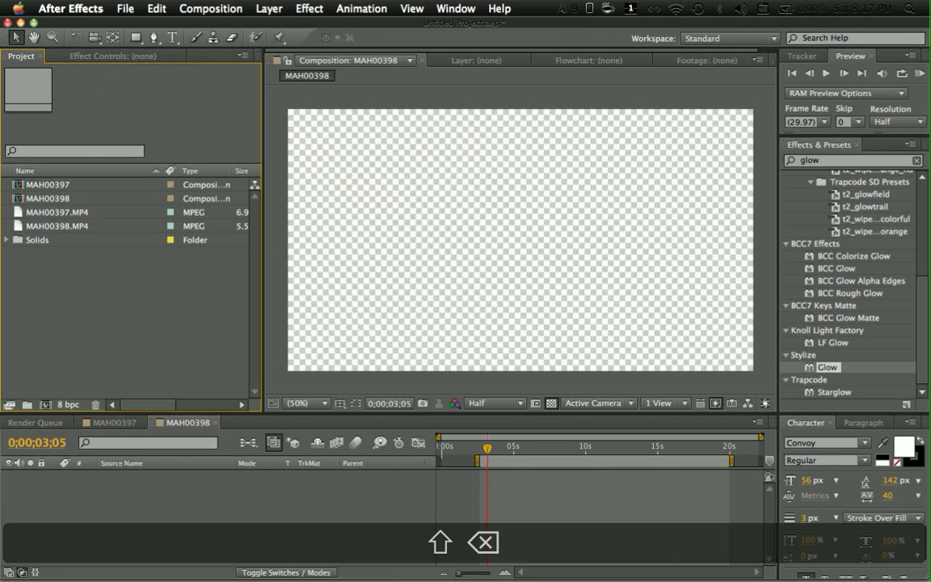
- Add the MAH00398.MP4 money clip to the MAH00398 composition timeline
left_click(56, 226)
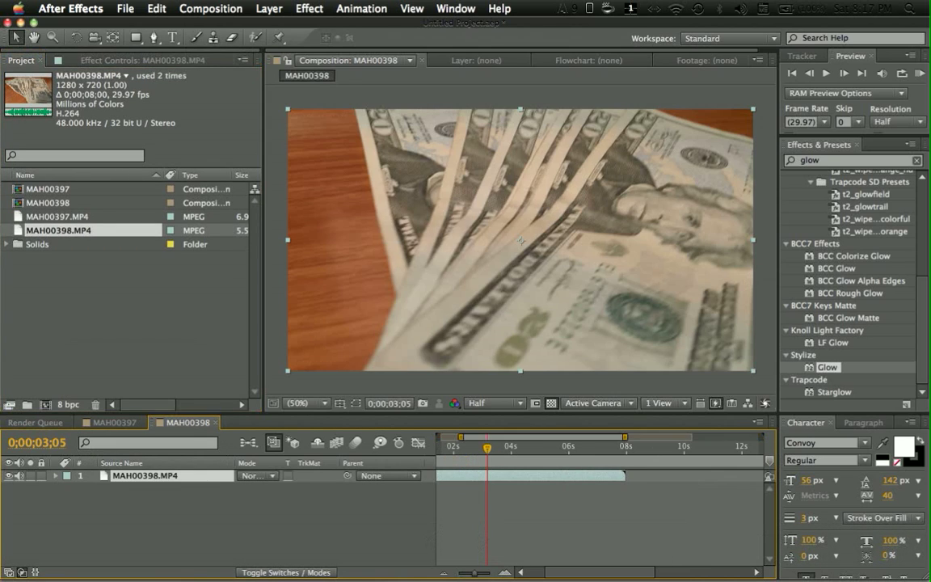
left_click(475, 445)
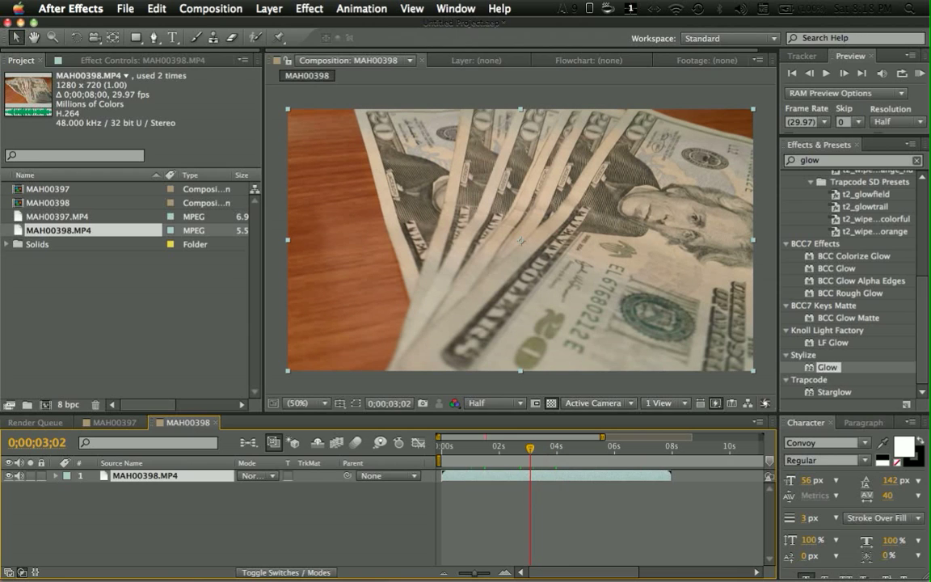
- Add adjustment layer CC, rename the clip Video, and search effects for 'lev'
left_click(269, 8)
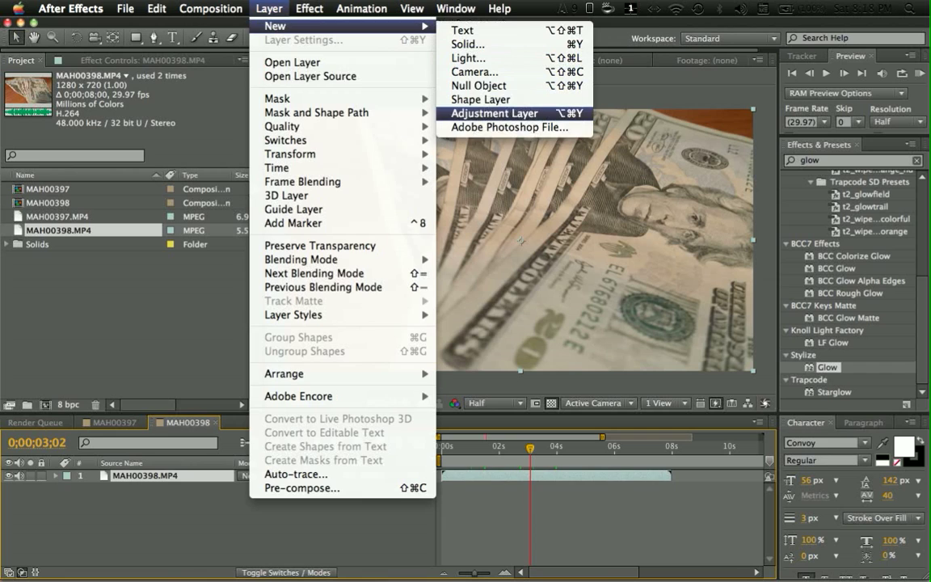
left_click(494, 114)
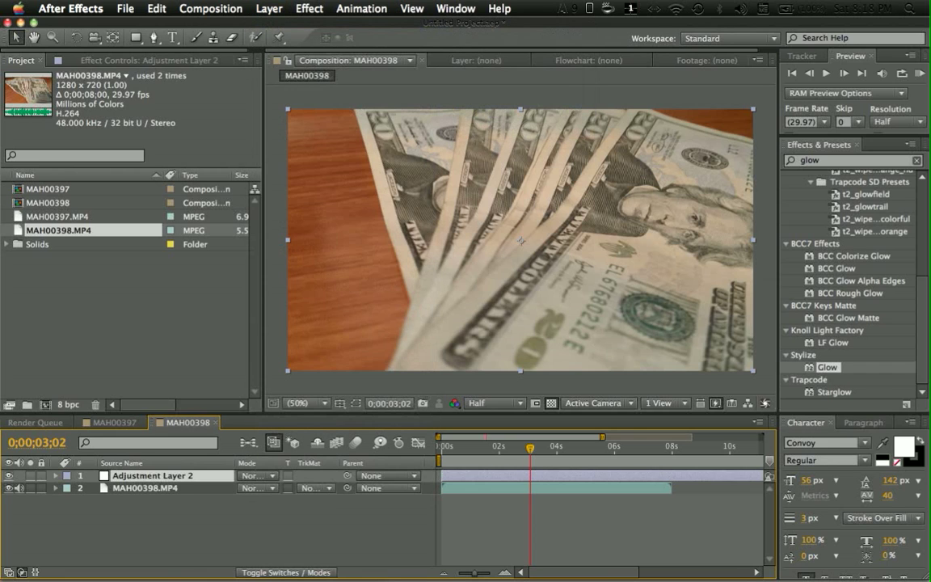
double_click(153, 475)
type("CC")
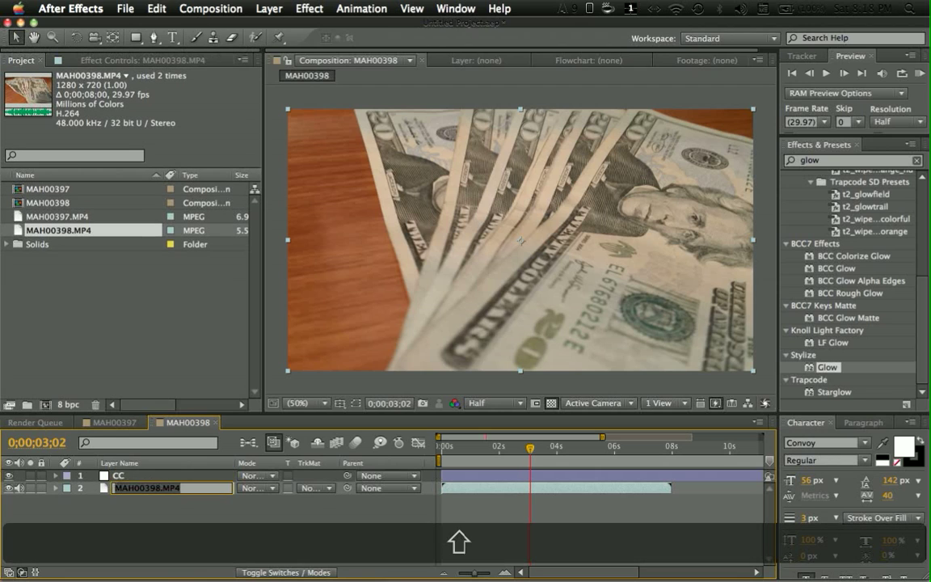
type("Video")
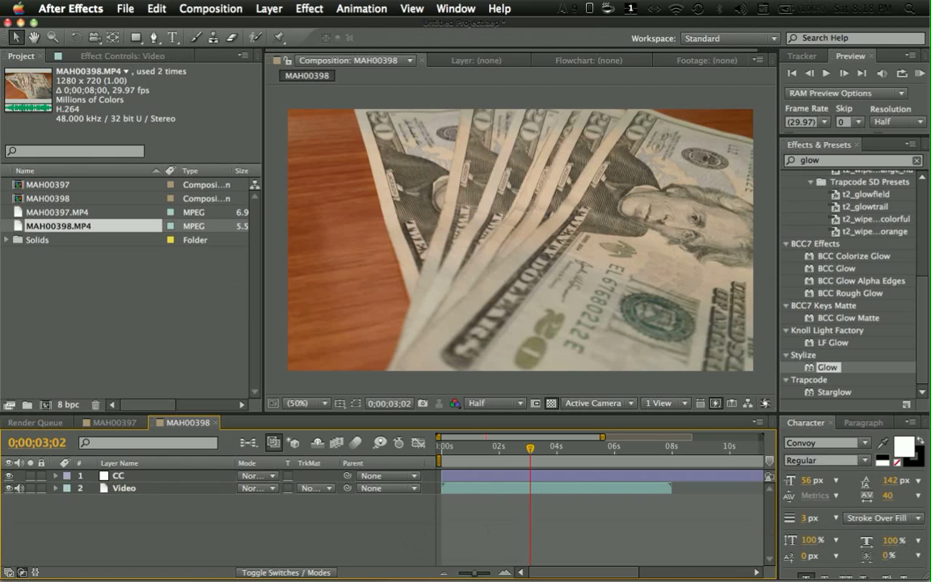
left_click(118, 475)
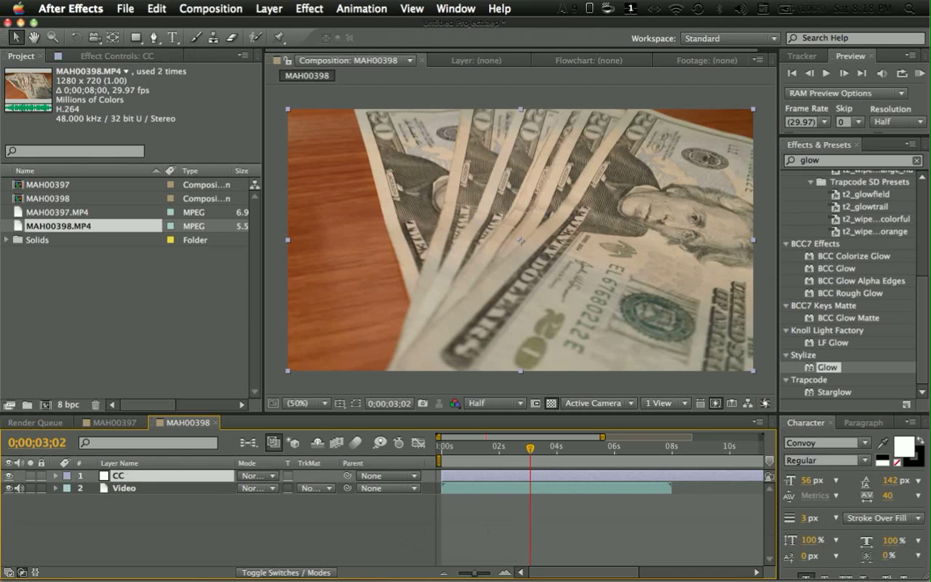
type("levels")
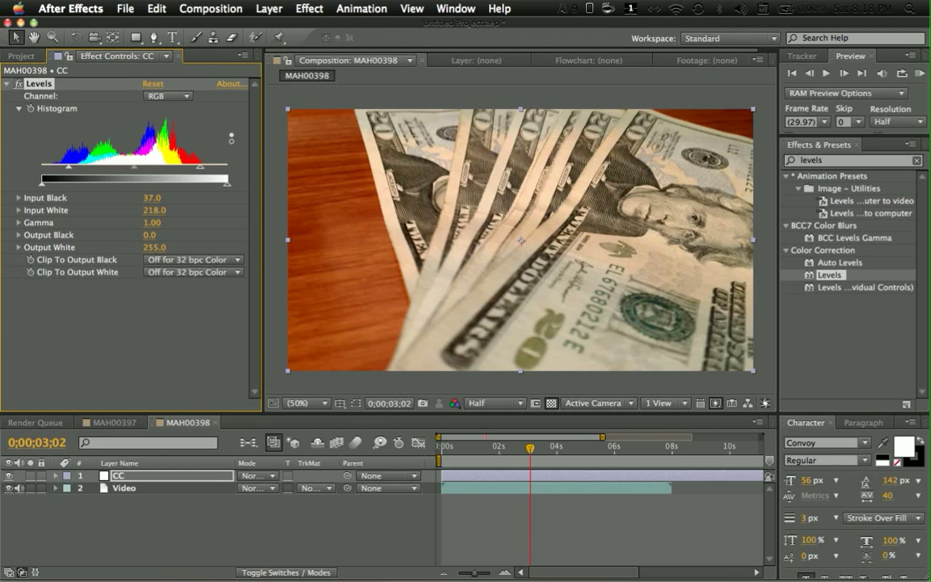
- Raise the Red channel's Levels input black to 45, then search effects for 'tint'
left_click(167, 96)
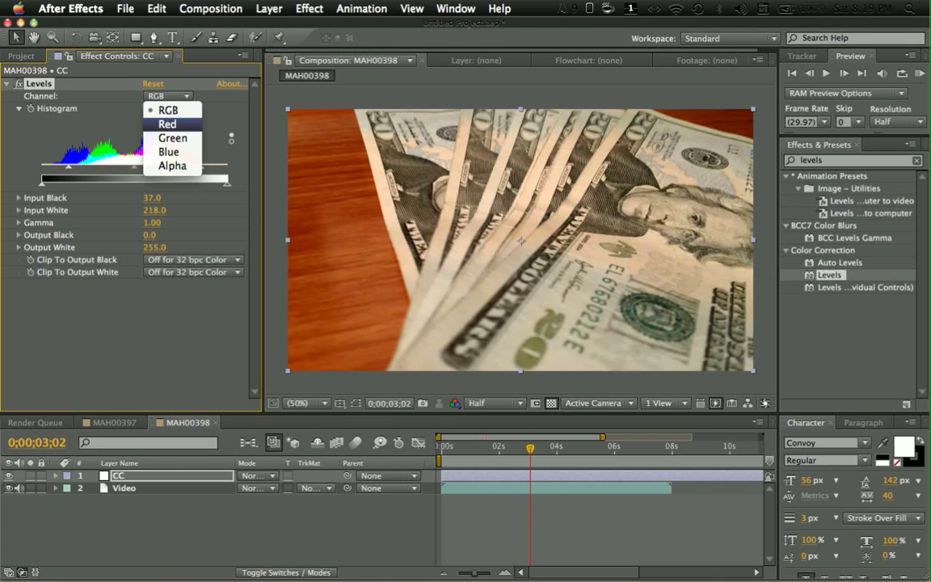
left_click(167, 123)
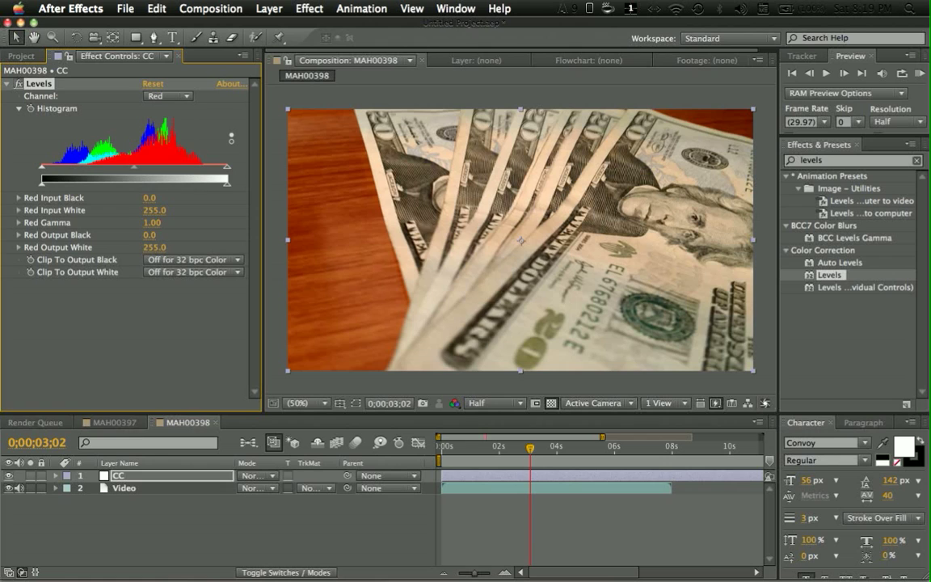
left_click_drag(44, 166, 80, 166)
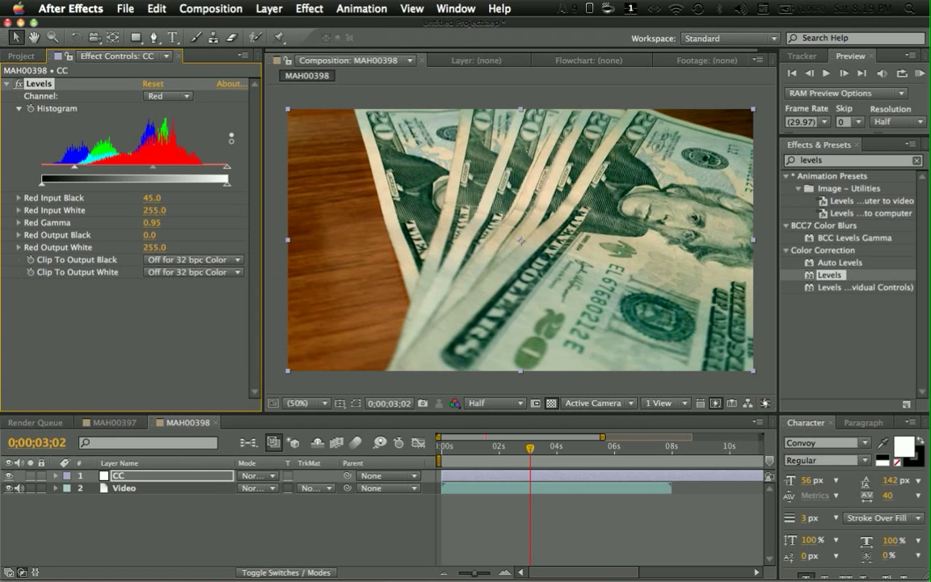
type("tint")
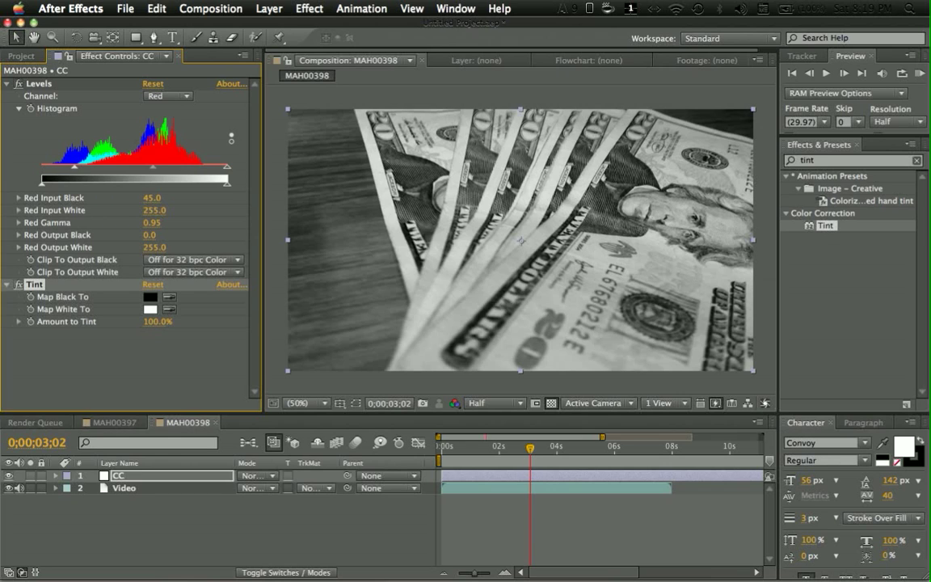
- Cancel the Map Black To color picker and set Amount to Tint to 54%
left_click(150, 295)
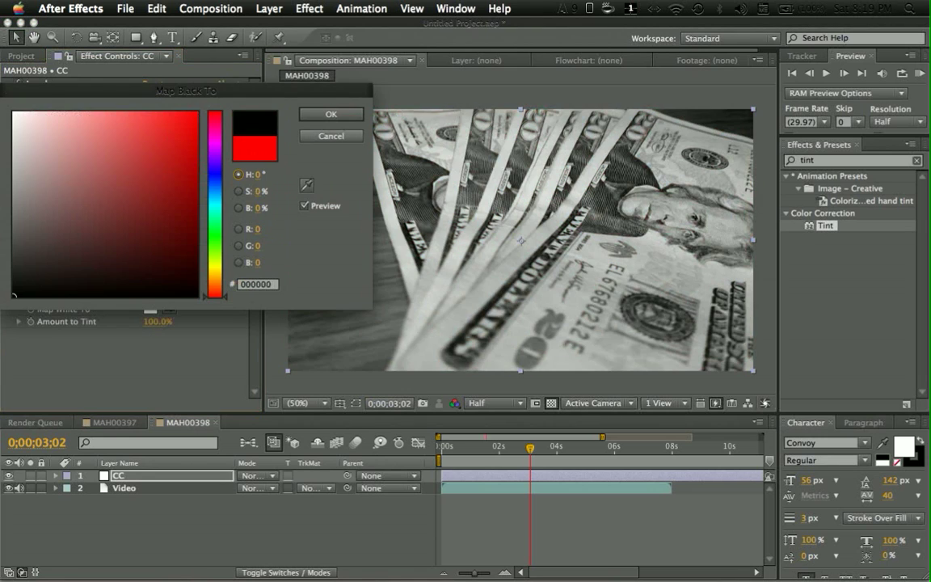
left_click(330, 113)
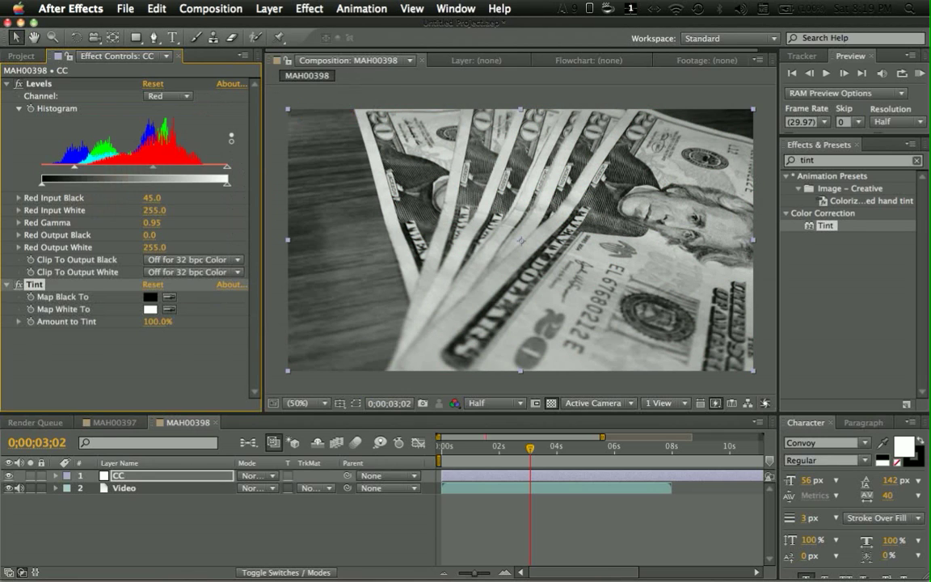
left_click(154, 321)
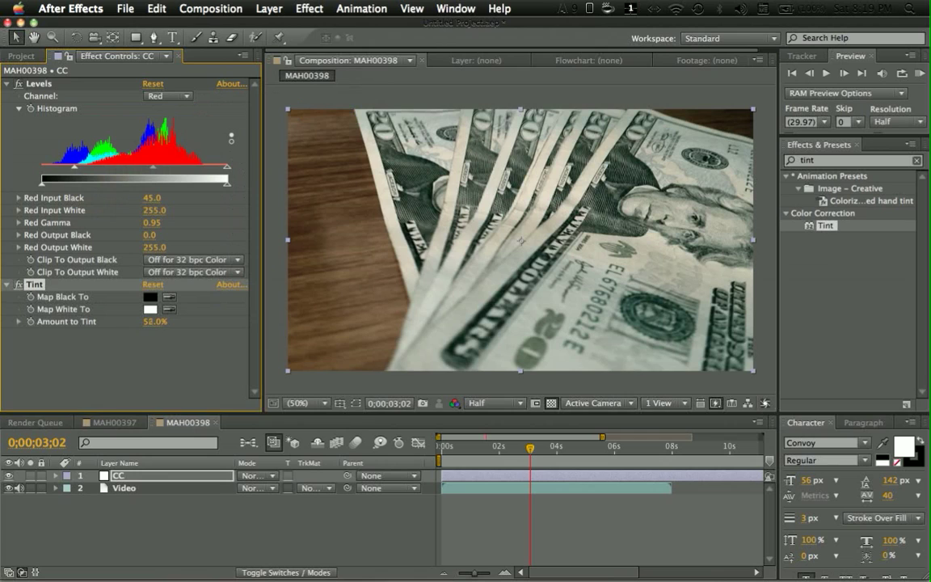
left_click_drag(155, 320, 148, 321)
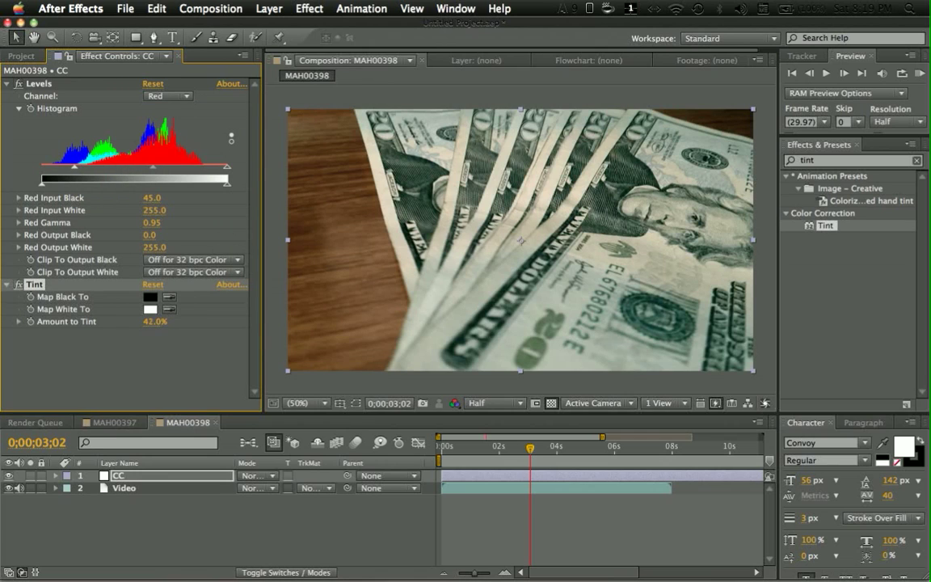
left_click_drag(155, 321, 173, 320)
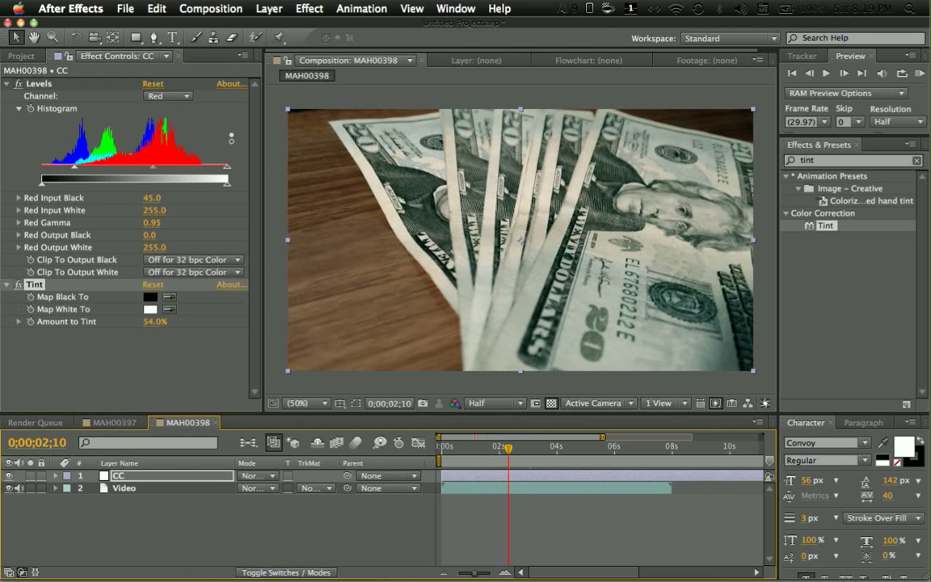
- Raise Levels input black on Green (19) and Red (76), then adjust Blue shadows
left_click(168, 96)
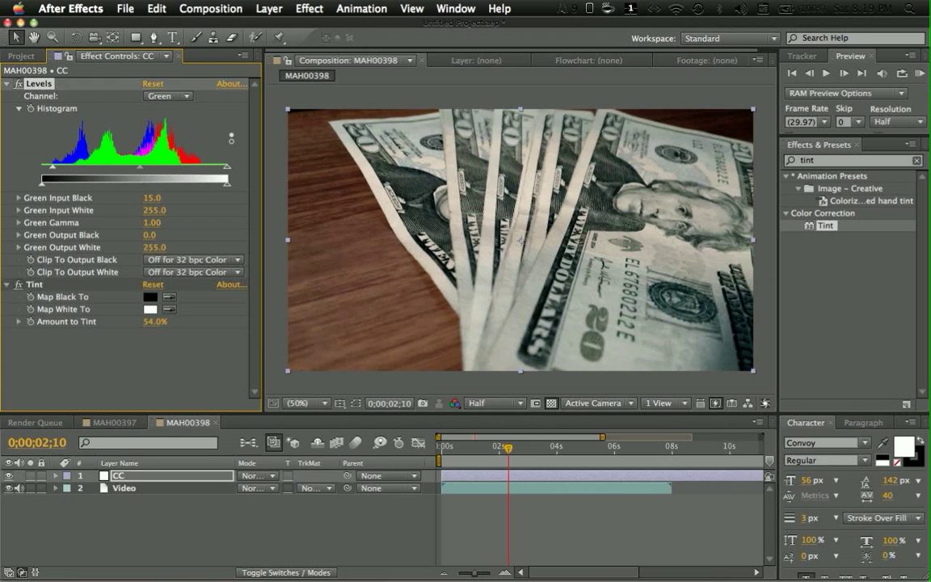
left_click_drag(152, 197, 169, 197)
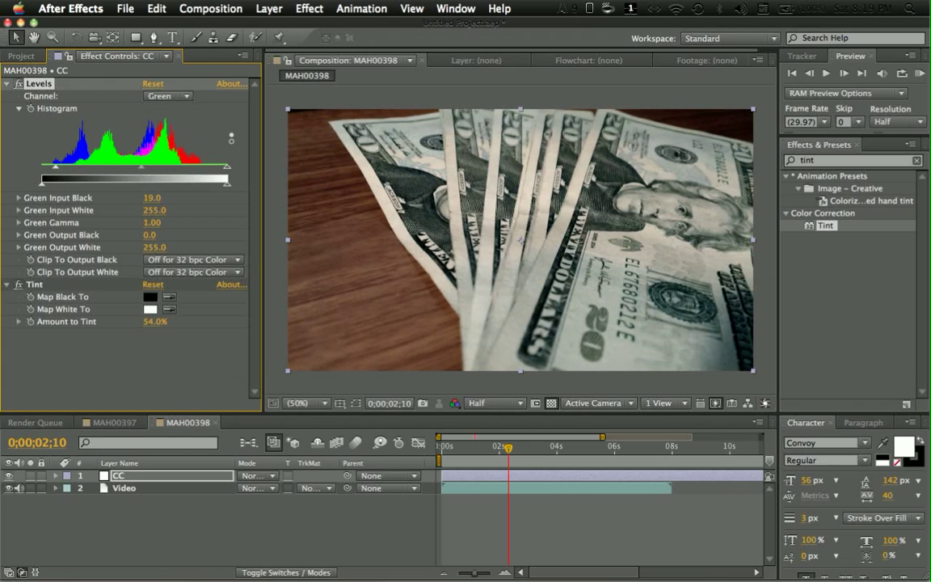
left_click(167, 97)
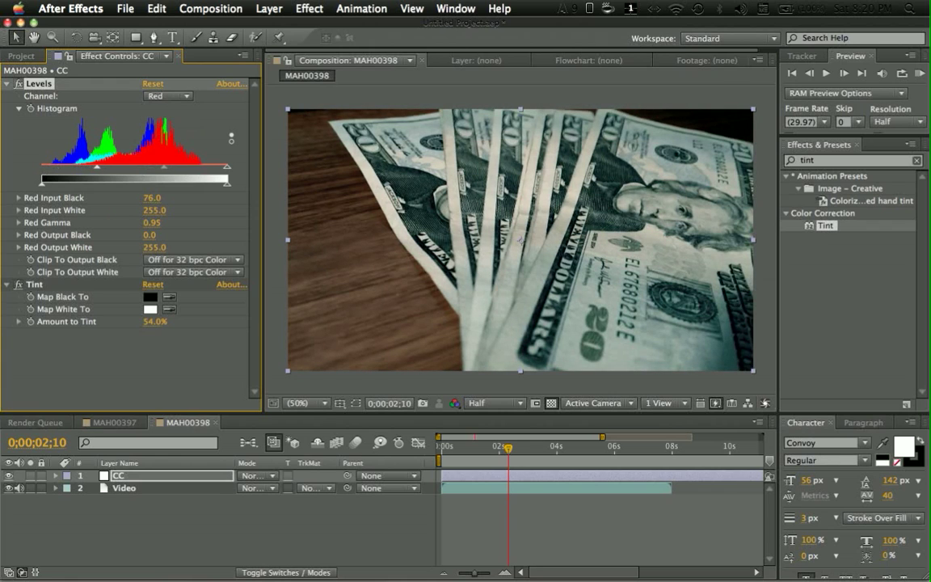
left_click(168, 97)
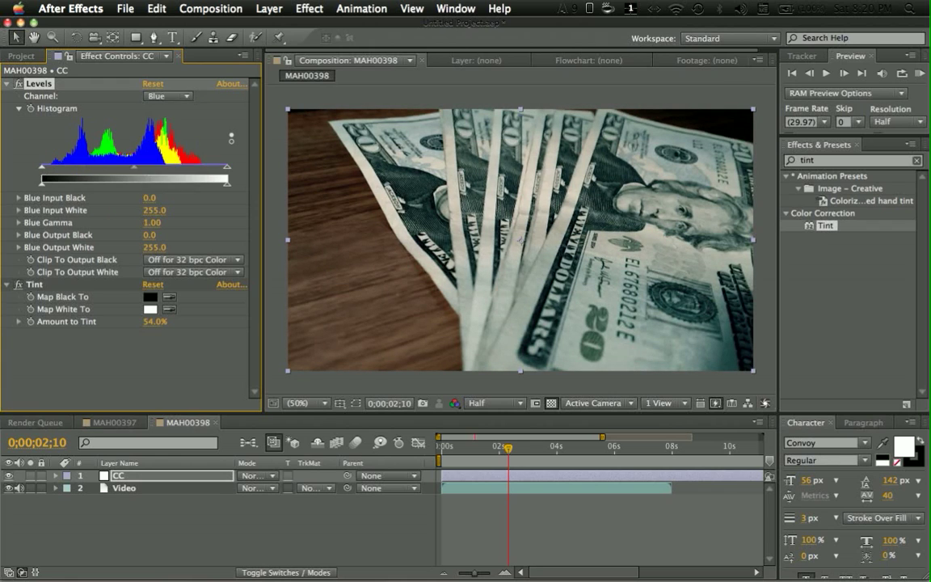
left_click_drag(42, 179, 62, 180)
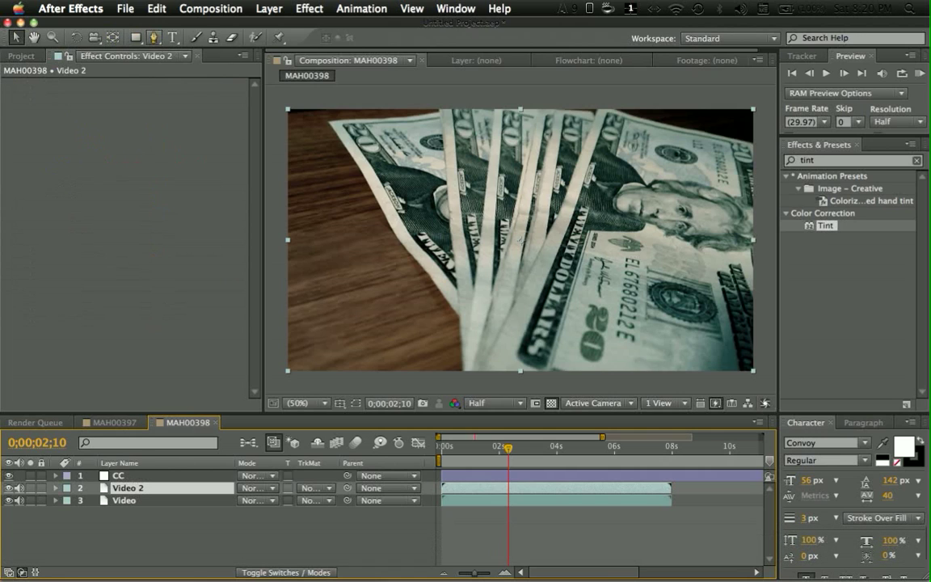
- Choose the Ellipse tool for Video 2's oval mask and undo one action
left_click(135, 37)
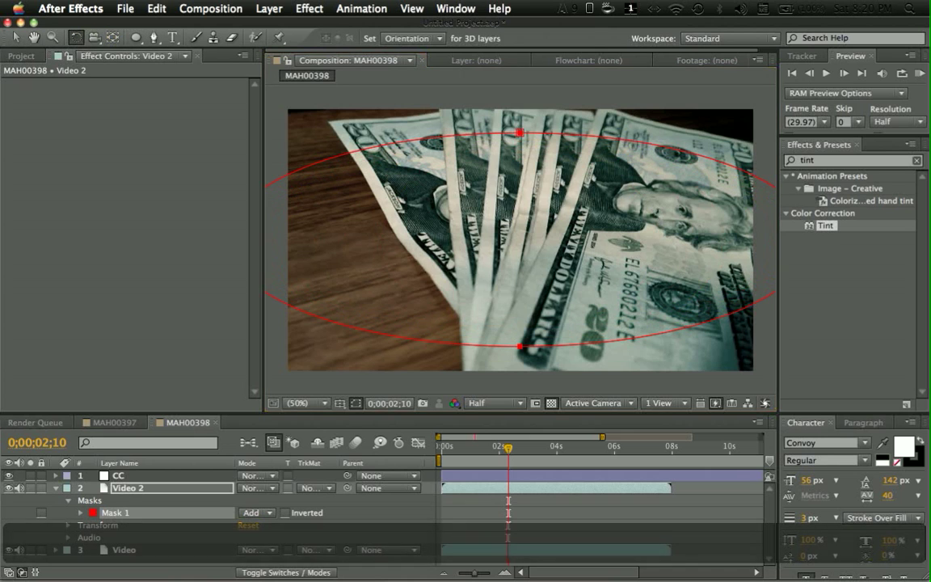
key("cmd+z")
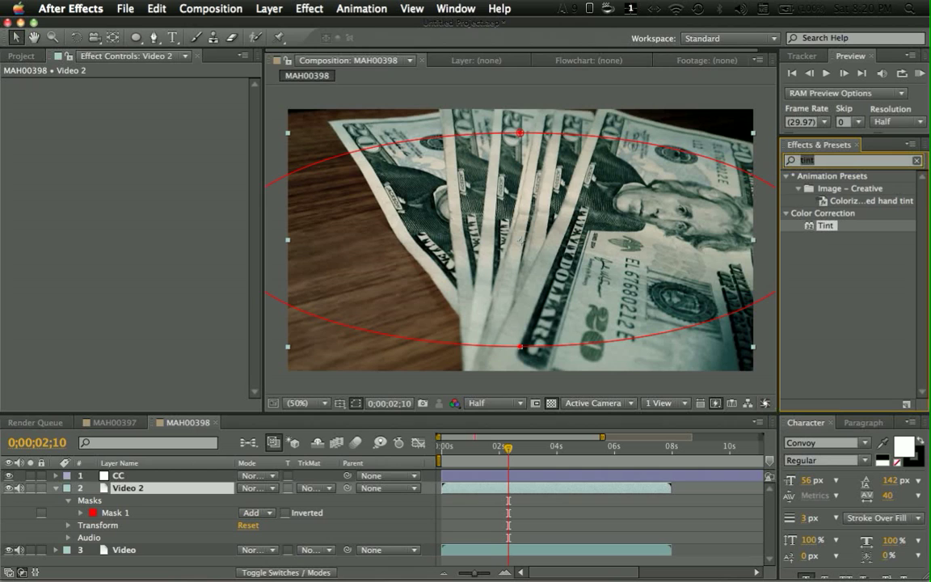
- Apply Fast Blur to Video 2 and raise Blurriness from 10 to 40
type("blur")
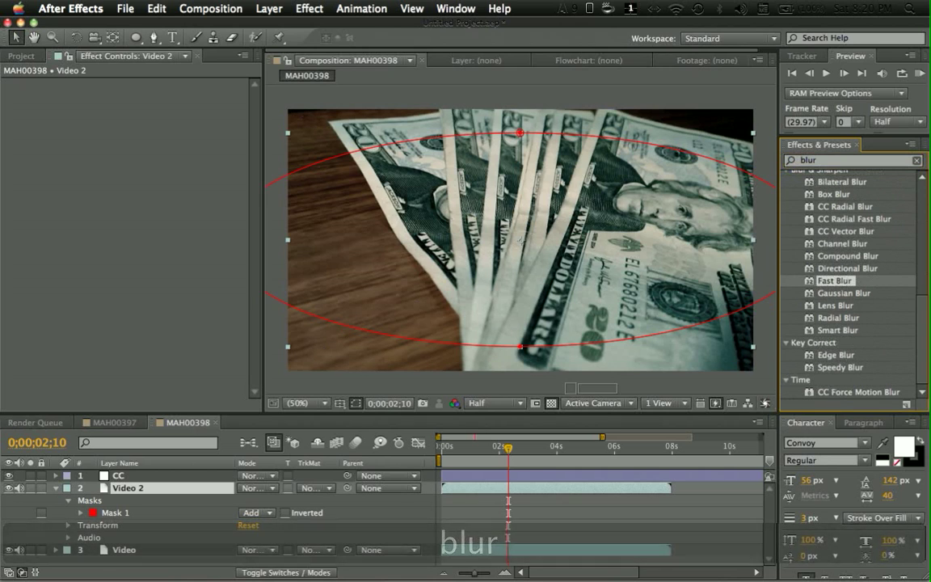
double_click(835, 281)
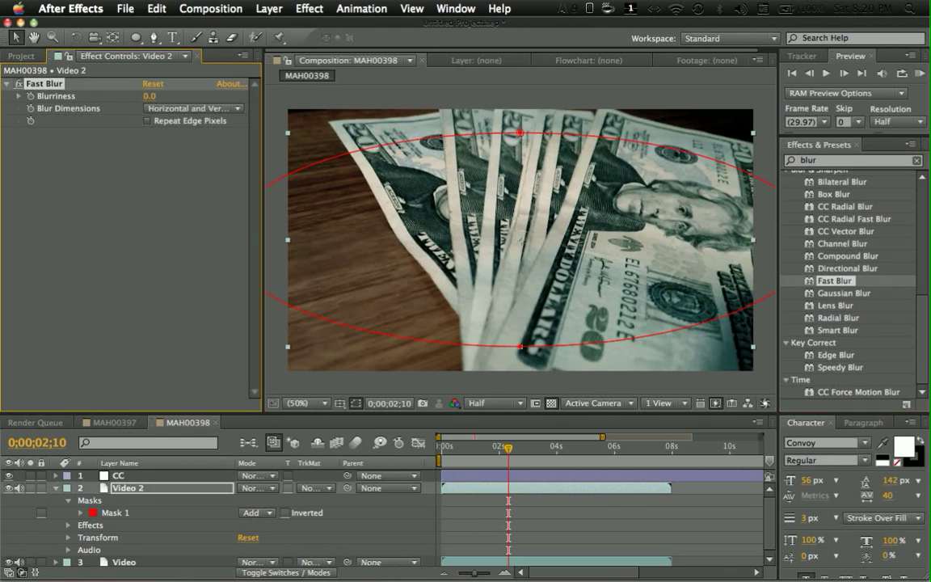
type("10.0")
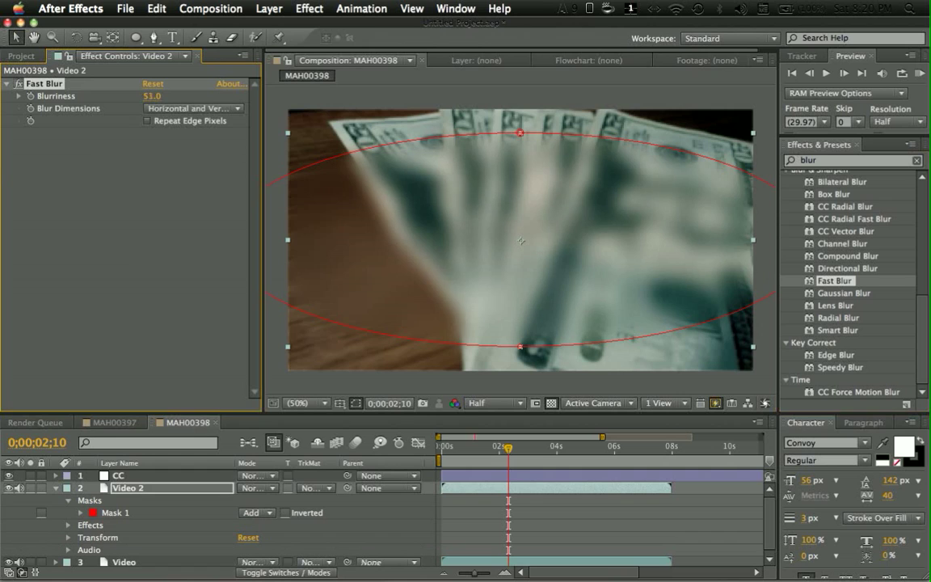
type("40.0")
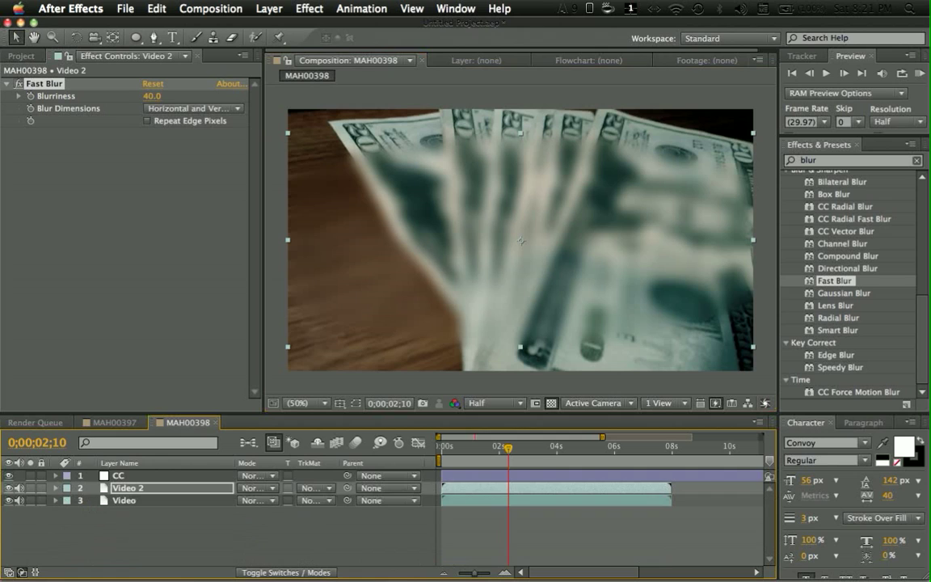
- Set Mask 1 on Video 2 to Subtract and expand its Mask Feather setting
left_click(55, 488)
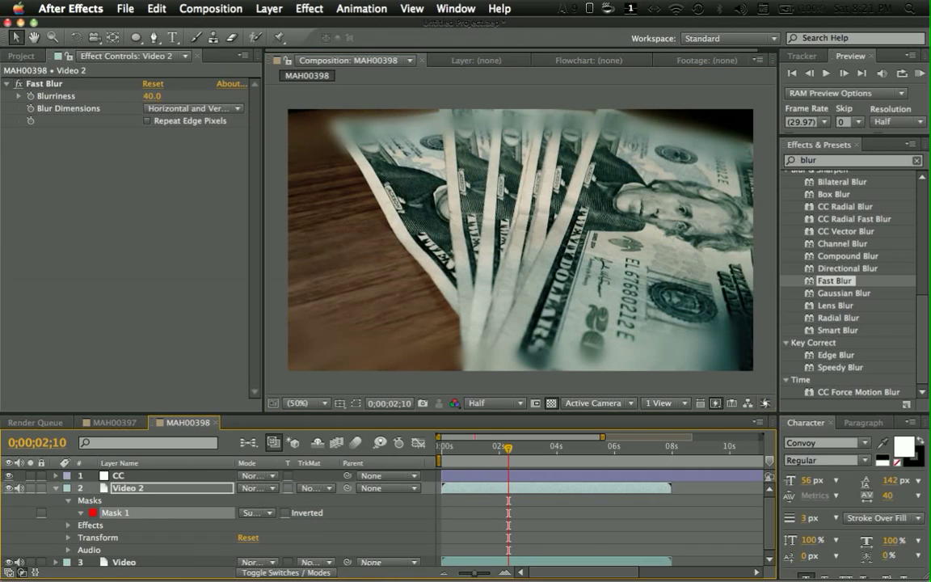
left_click(79, 512)
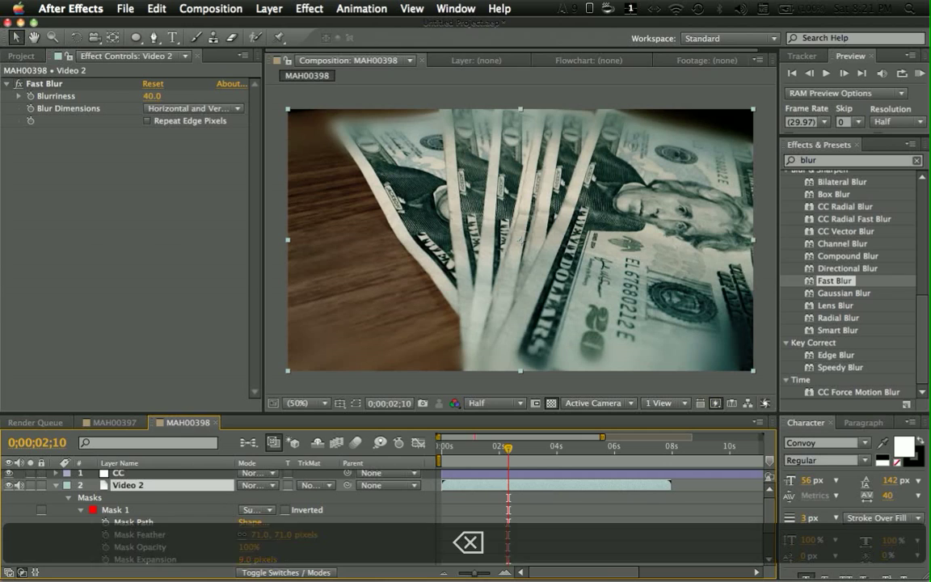
- Paste a fresh Video duplicate with an oval mask, Fast Blur 20 and Subtract mask mode
key("cmd+v")
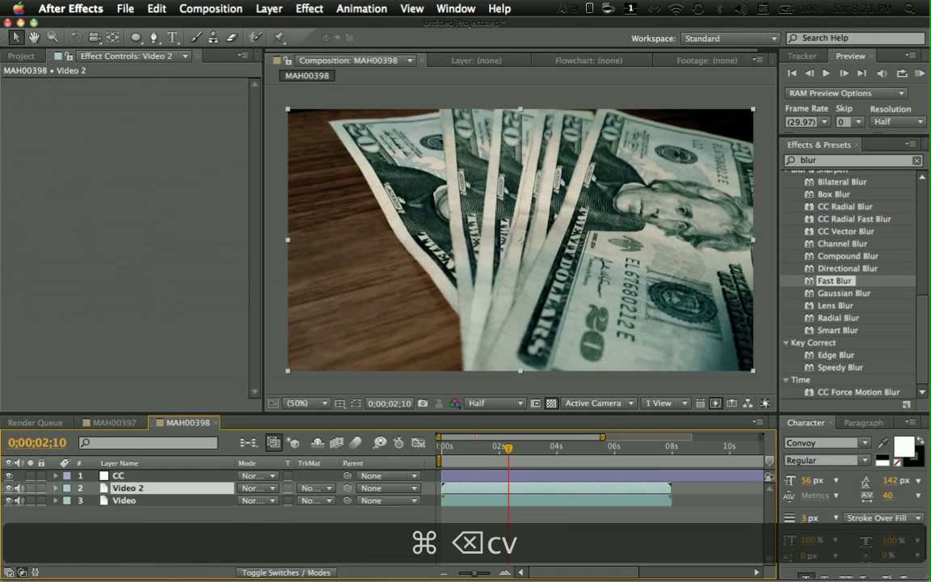
left_click(55, 487)
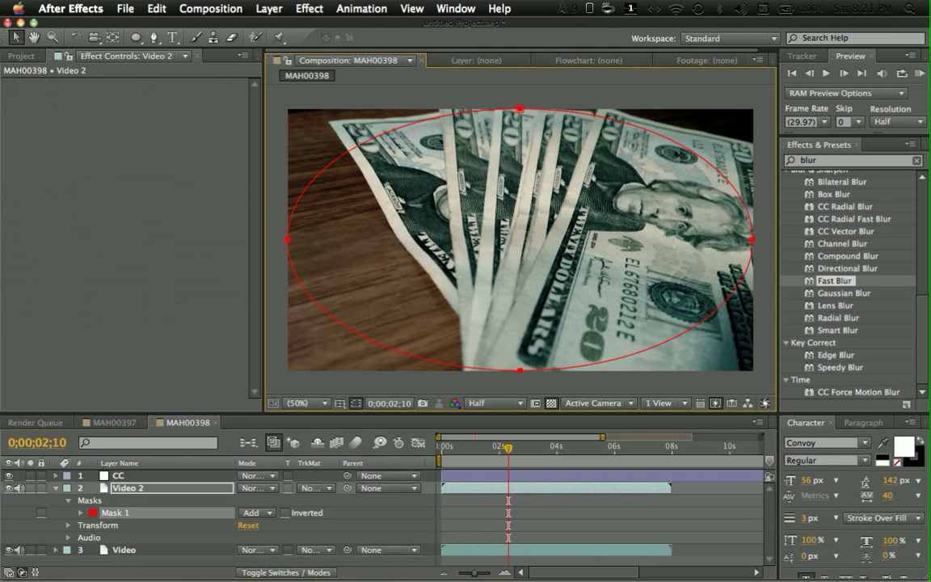
double_click(835, 281)
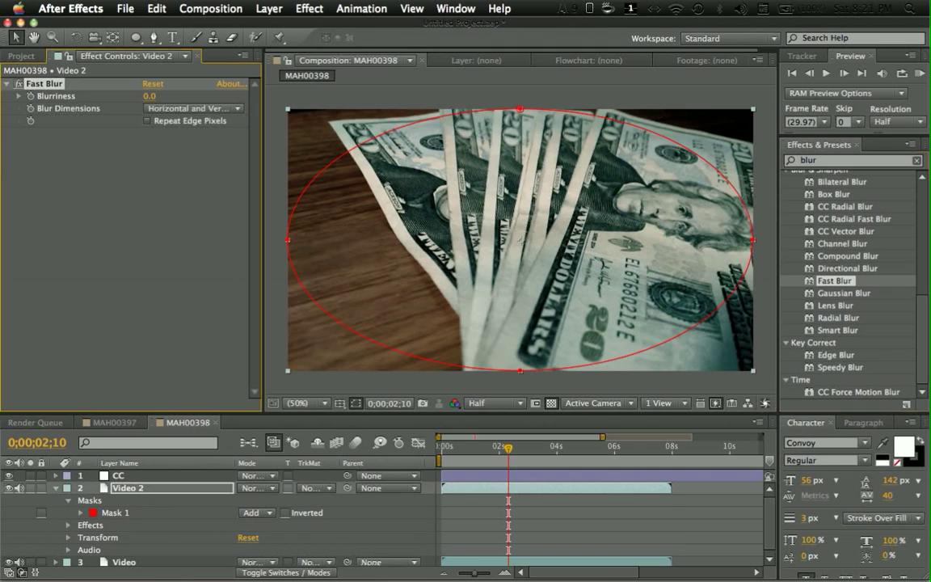
type("20")
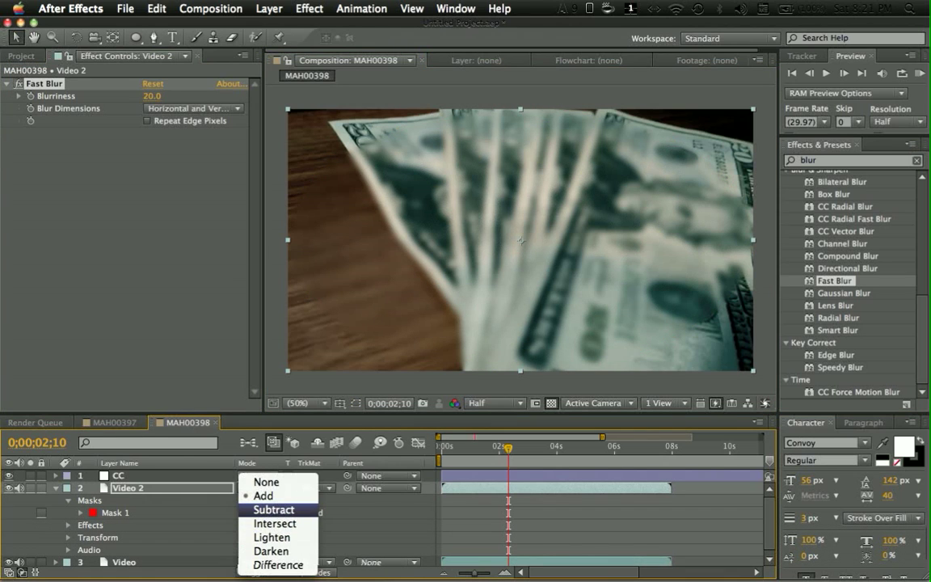
left_click(274, 509)
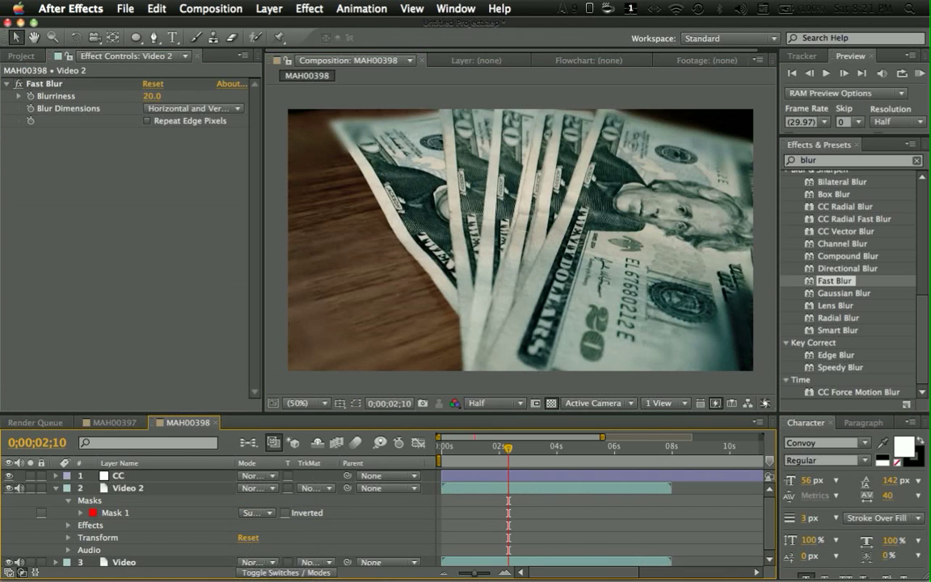
left_click(80, 509)
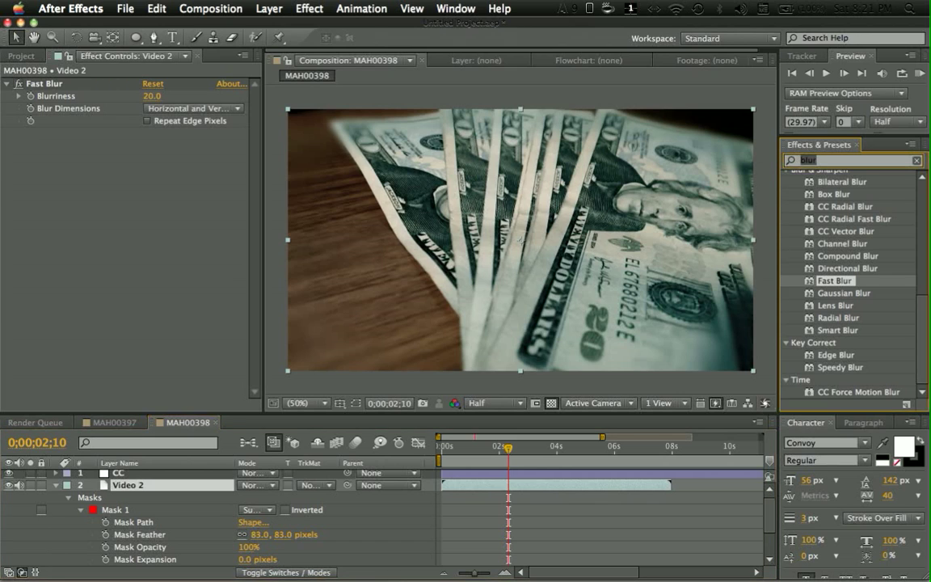
- Search 'levels' in Effects & Presets to add Levels with input black at 41
type("levels")
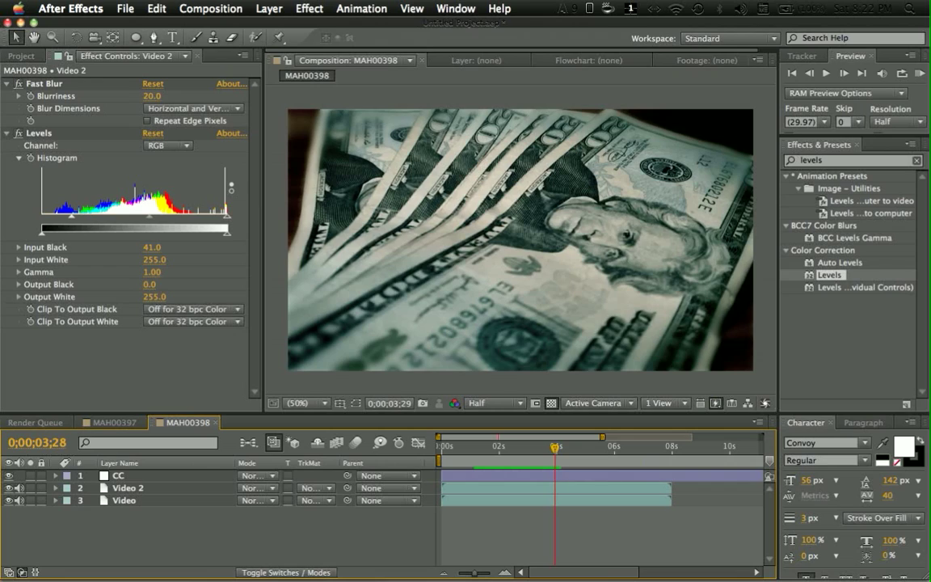
- Scrub the footage back and forth to check the vignette, then switch to Chrome
left_click_drag(555, 446, 502, 446)
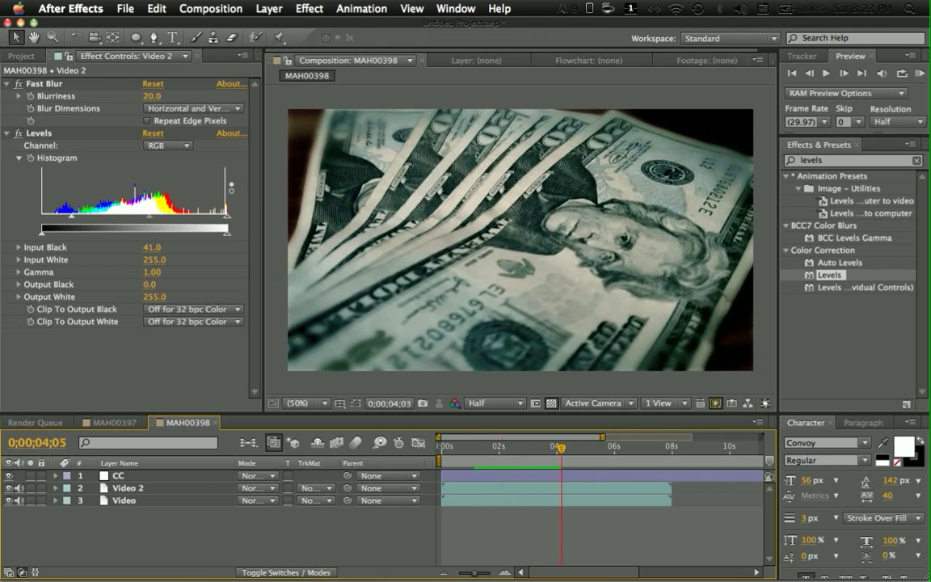
left_click_drag(560, 445, 555, 445)
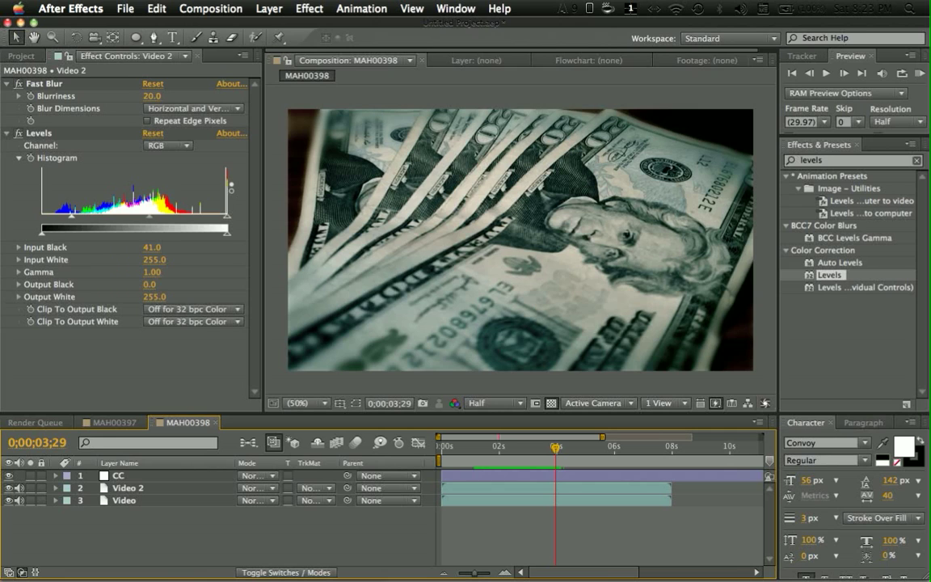
left_click(124, 529)
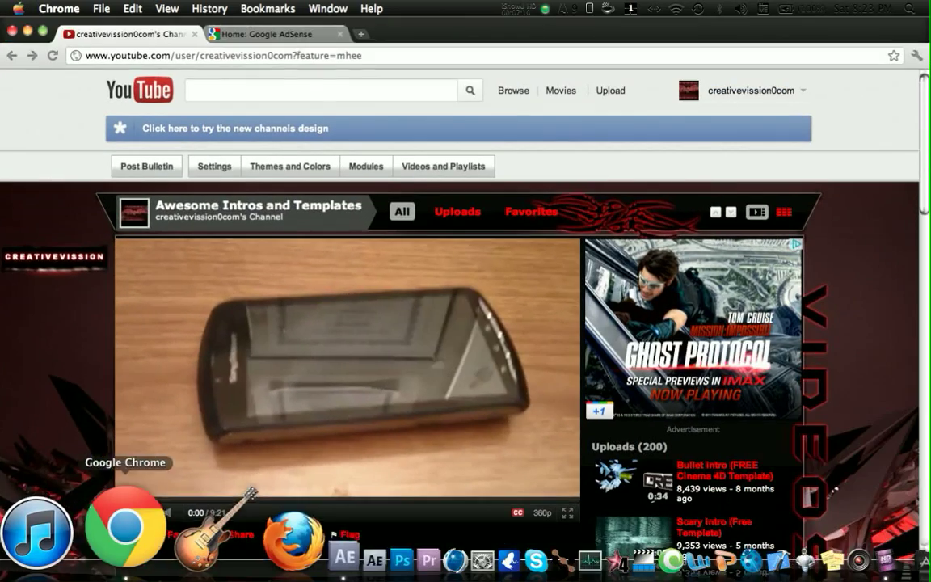
- Scroll down the YouTube channel page
scroll("down", 3)
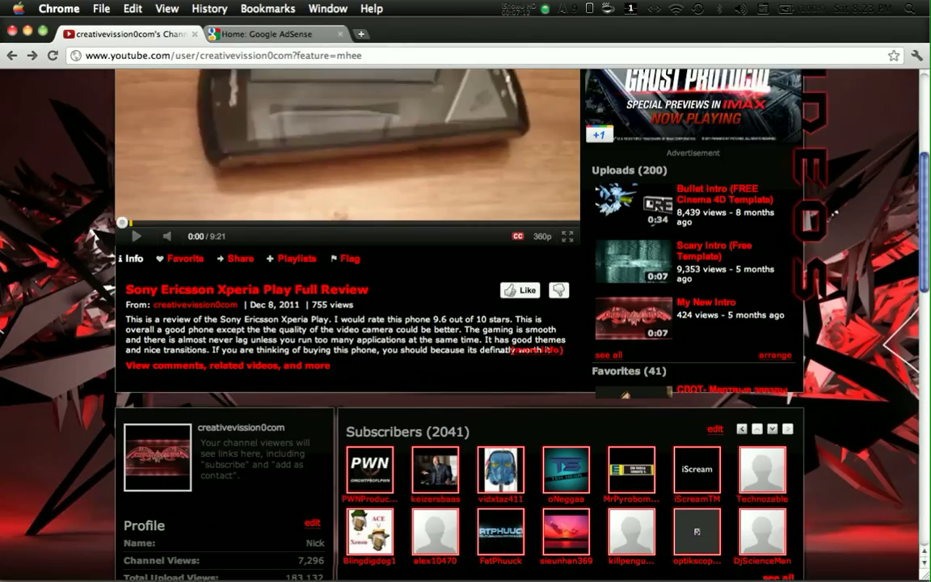
scroll("down", 3)
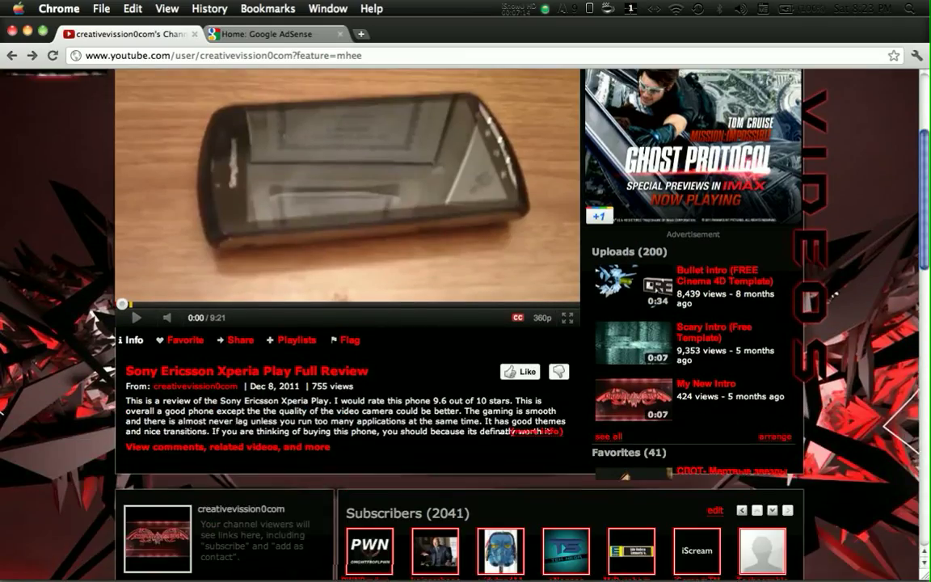
scroll("down", 3)
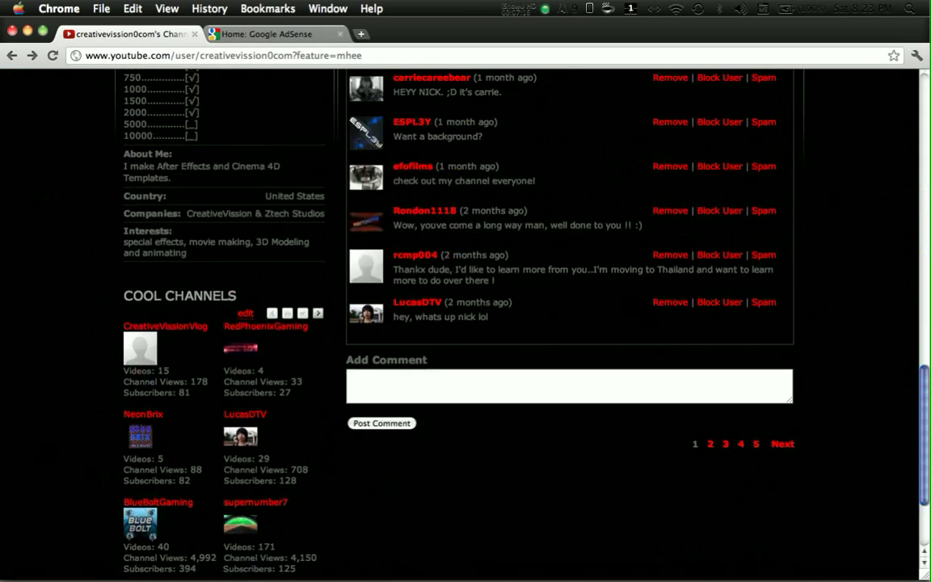
scroll("down", 3)
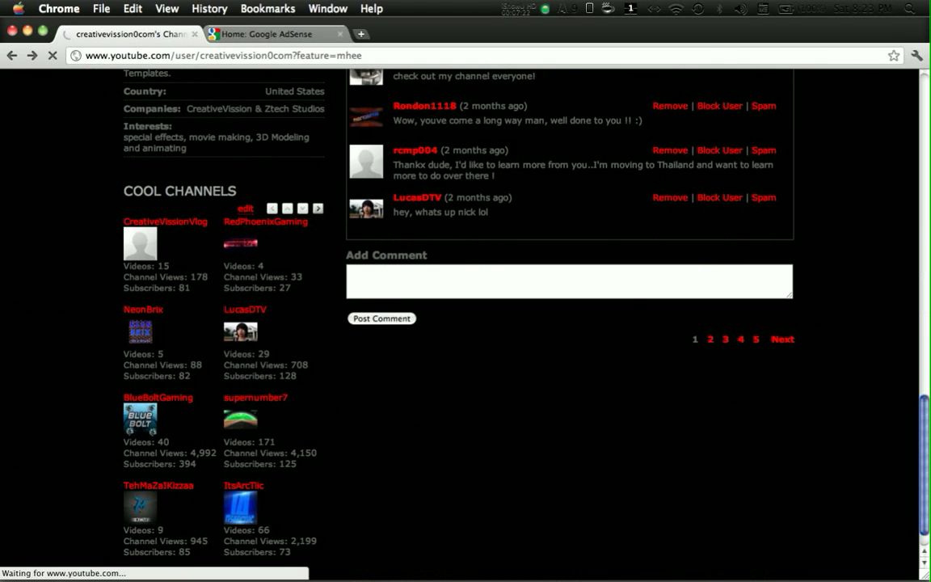
- Open LucasDTV from Cool Channels and browse its featured uploads
left_click(245, 309)
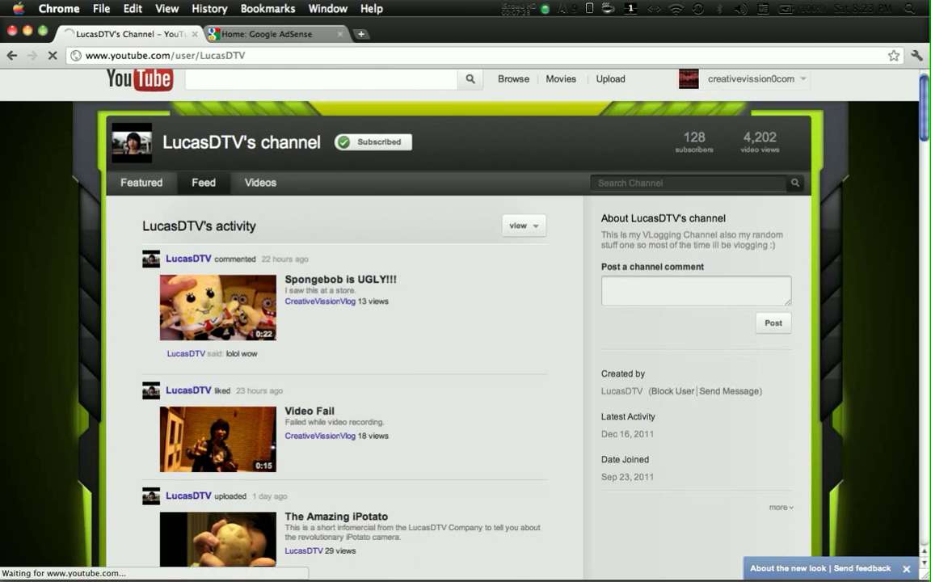
left_click(259, 182)
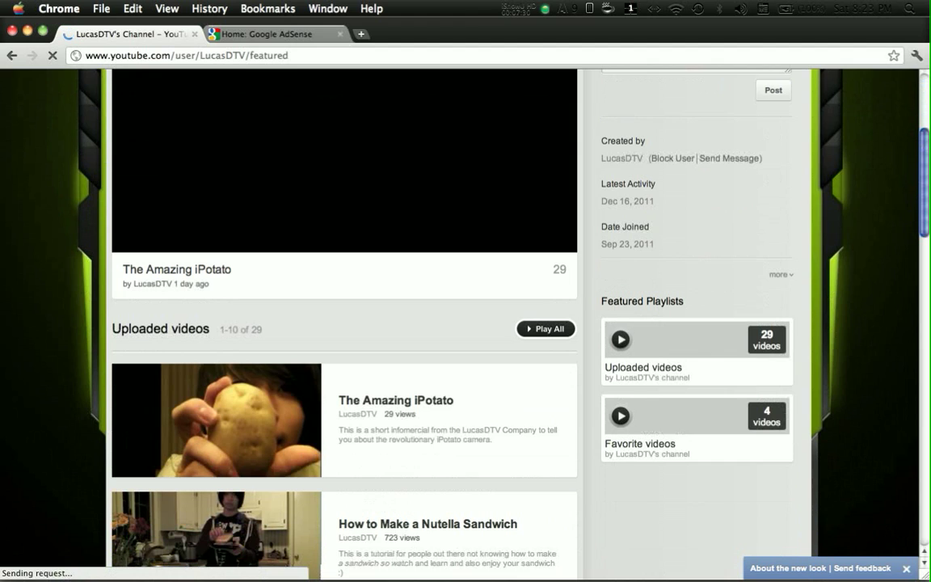
scroll("down", 3)
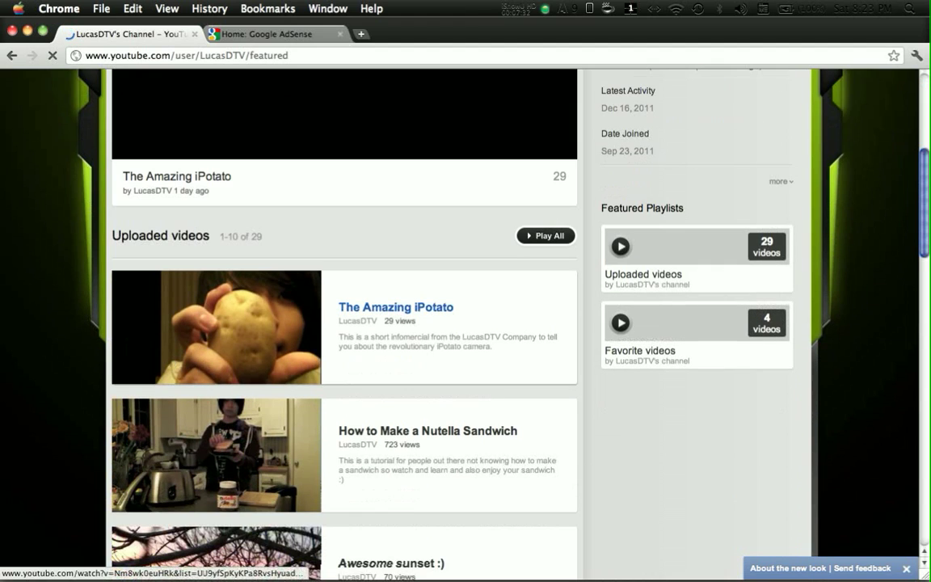
scroll("down", 3)
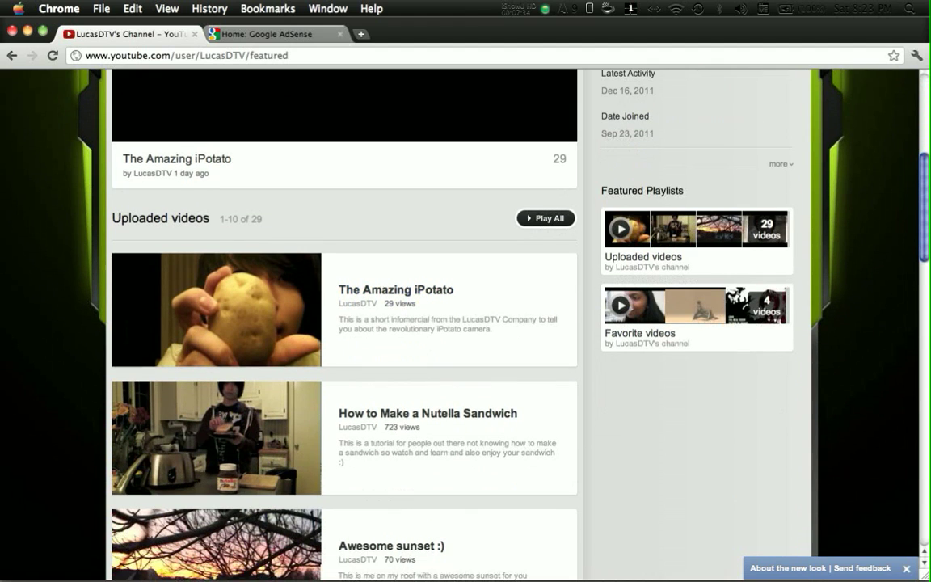
scroll("down", 3)
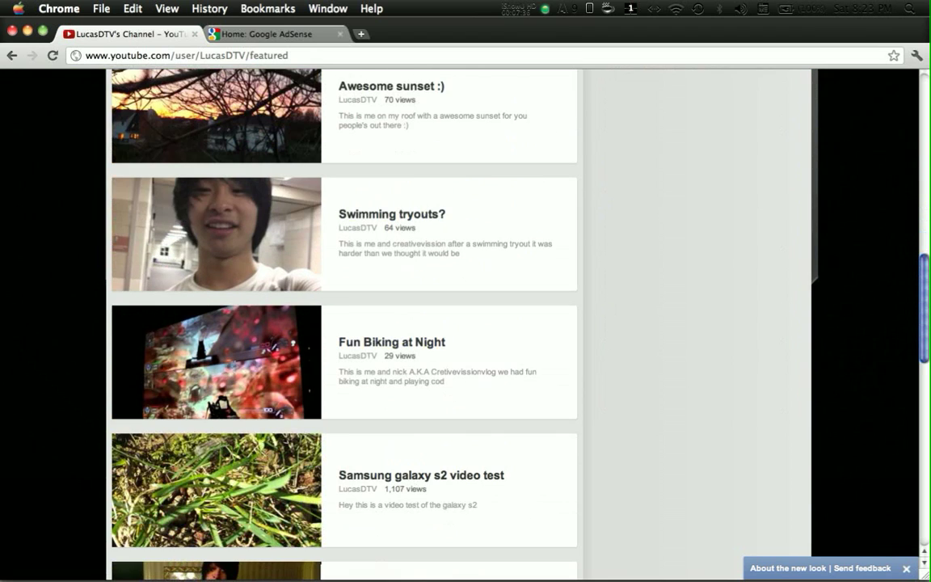
scroll("down", 3)
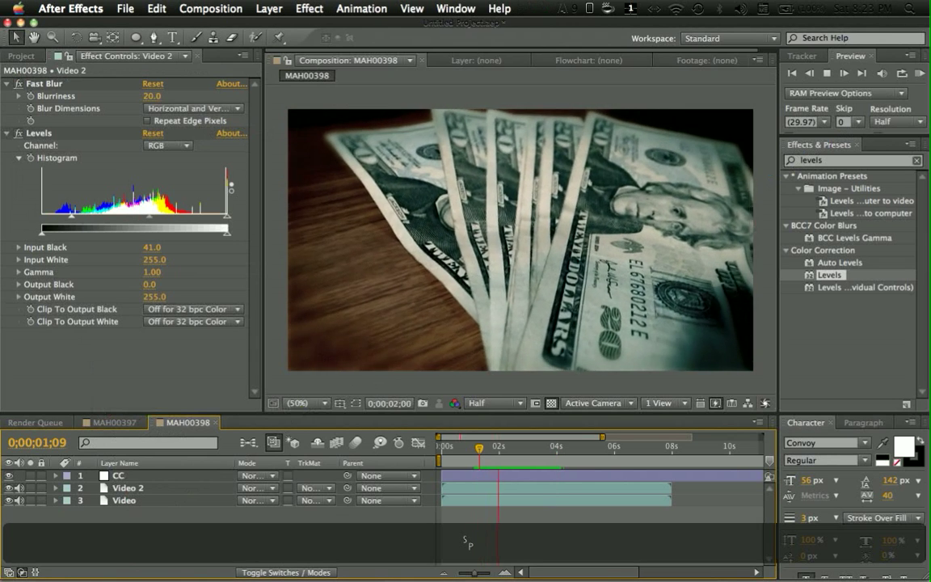
left_click(522, 445)
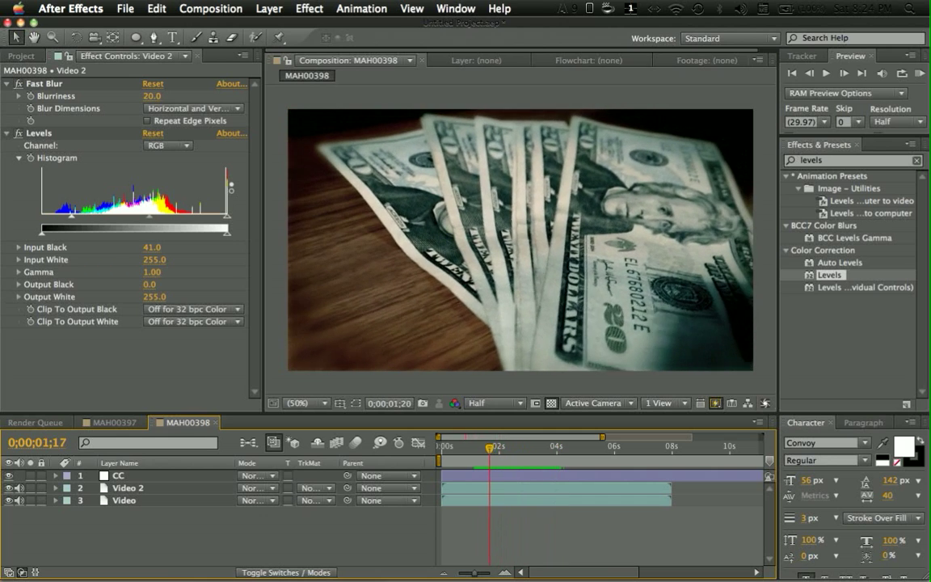
left_click_drag(490, 447, 476, 447)
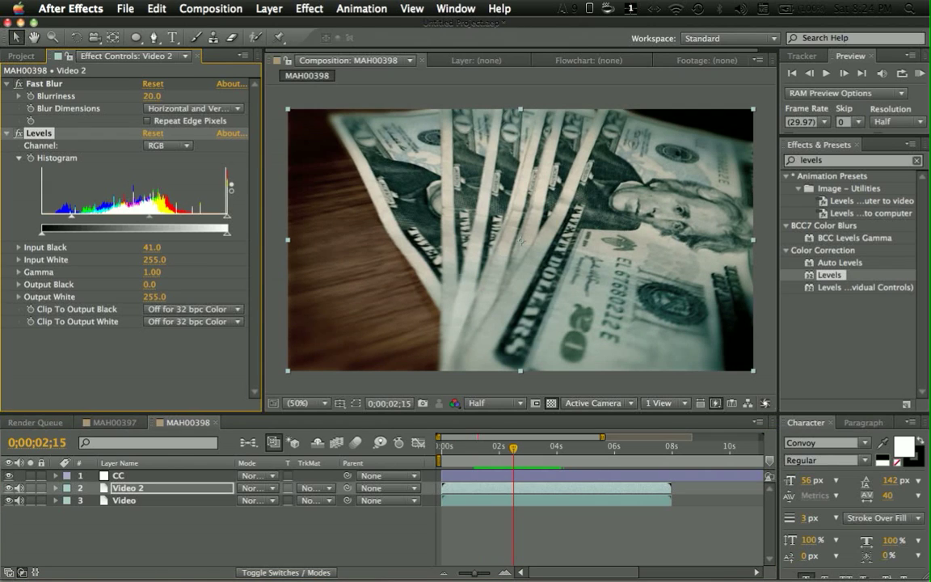
left_click(118, 475)
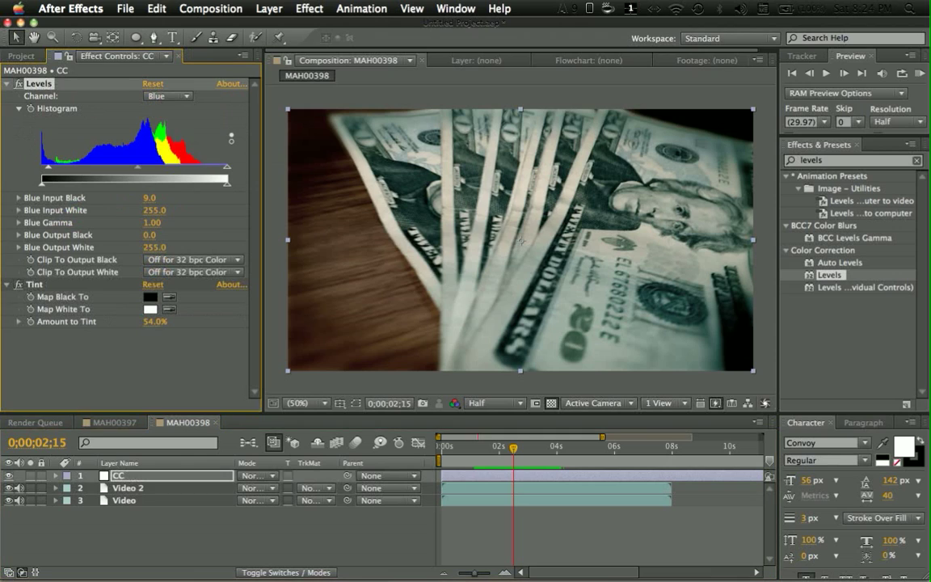